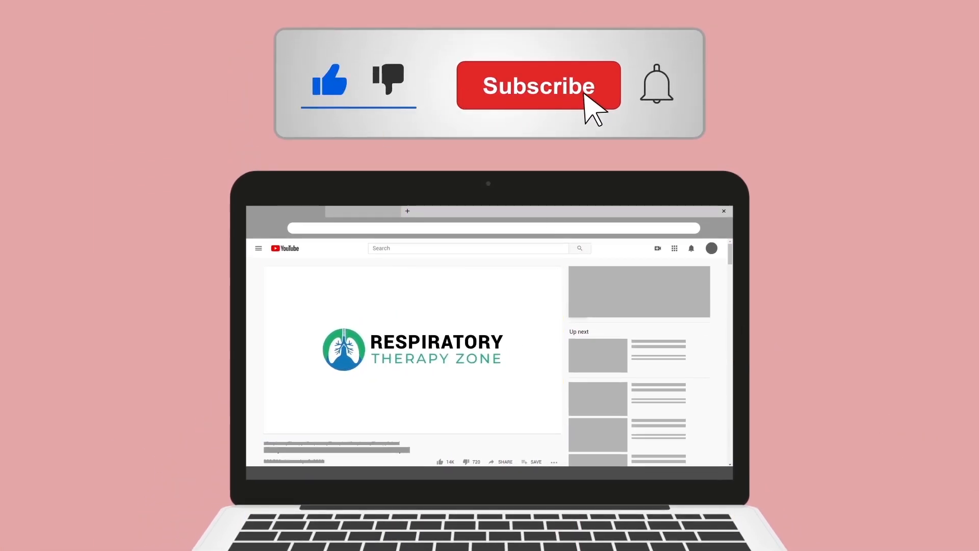
Scroll the RespiratoryTherapyZone.com page down past the resource cards to the popular study guides section
left_click(539, 86)
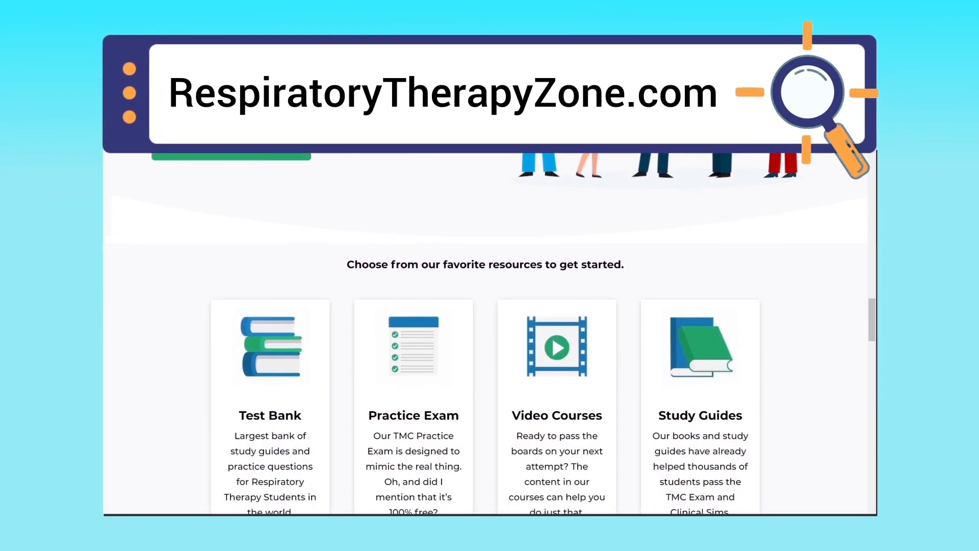
scroll("down", 3)
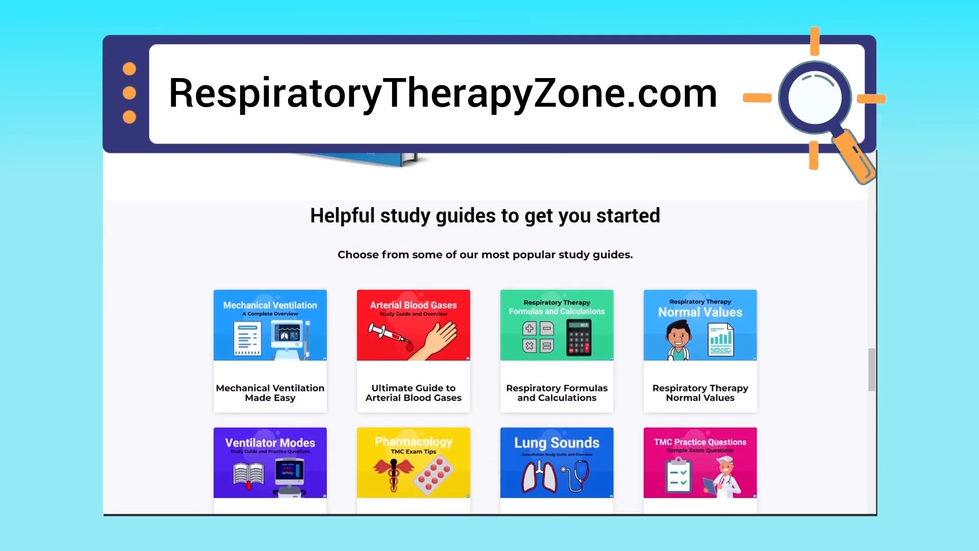